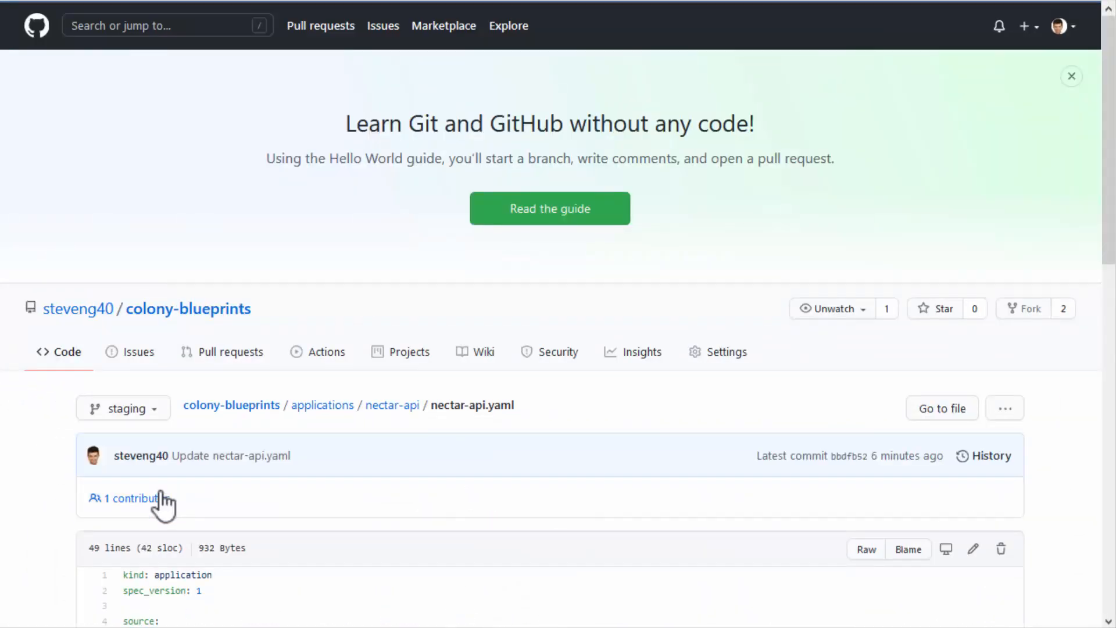
Step: Scroll through the nectar-api folder listing to reach start.sh
{"action": "scroll", "scroll_direction": "down", "scroll_amount": 3}
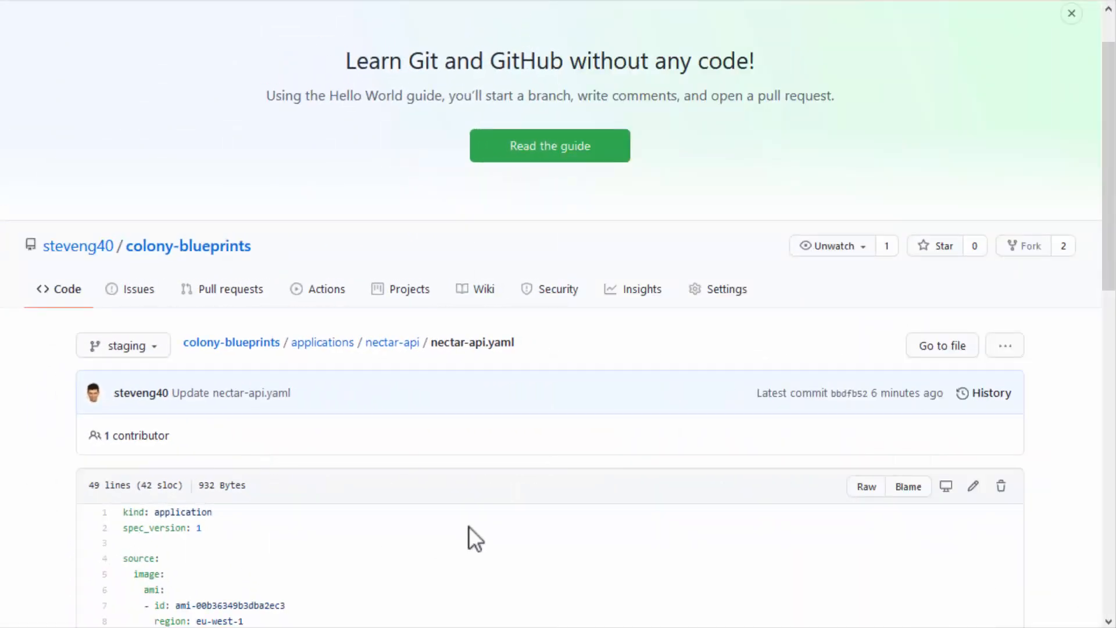
{"action": "scroll", "scroll_direction": "down", "scroll_amount": 3}
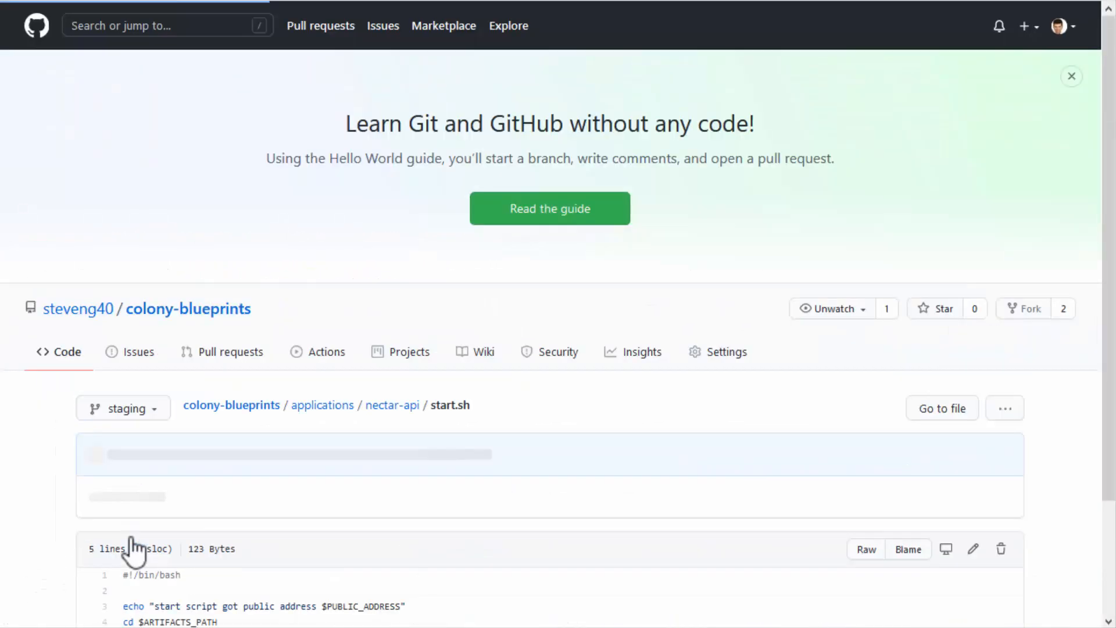
Step: Review nectar-api.yaml's healthcheck, initialization and start scripts, then return via the nectar-api breadcrumb
{"action": "scroll", "scroll_direction": "down", "scroll_amount": 3}
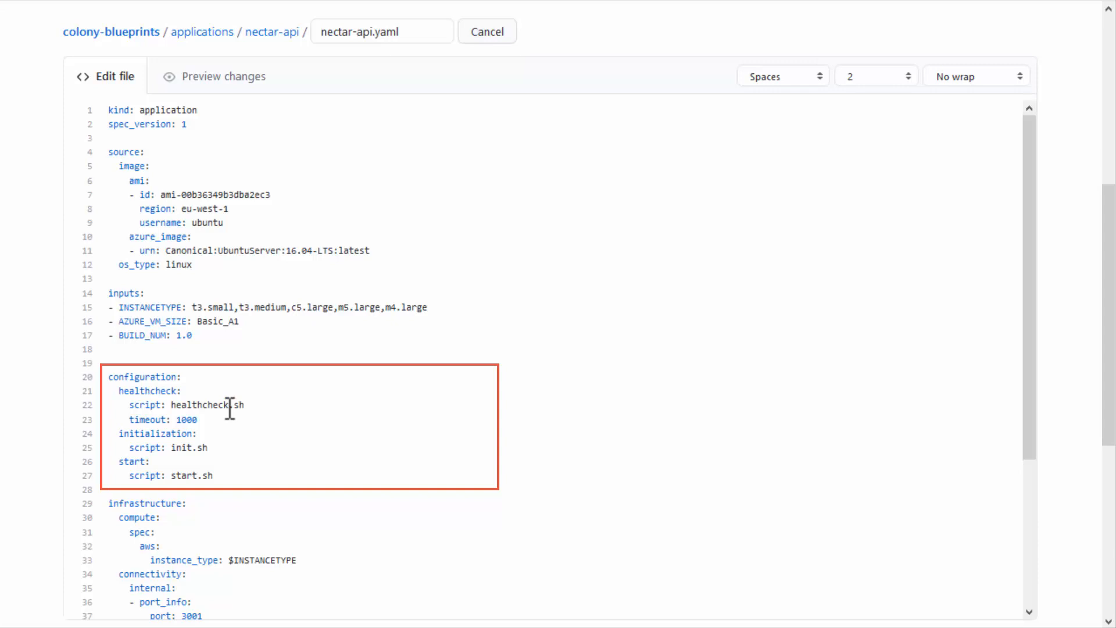
{"action": "mouse_move", "coordinate": [235, 383]}
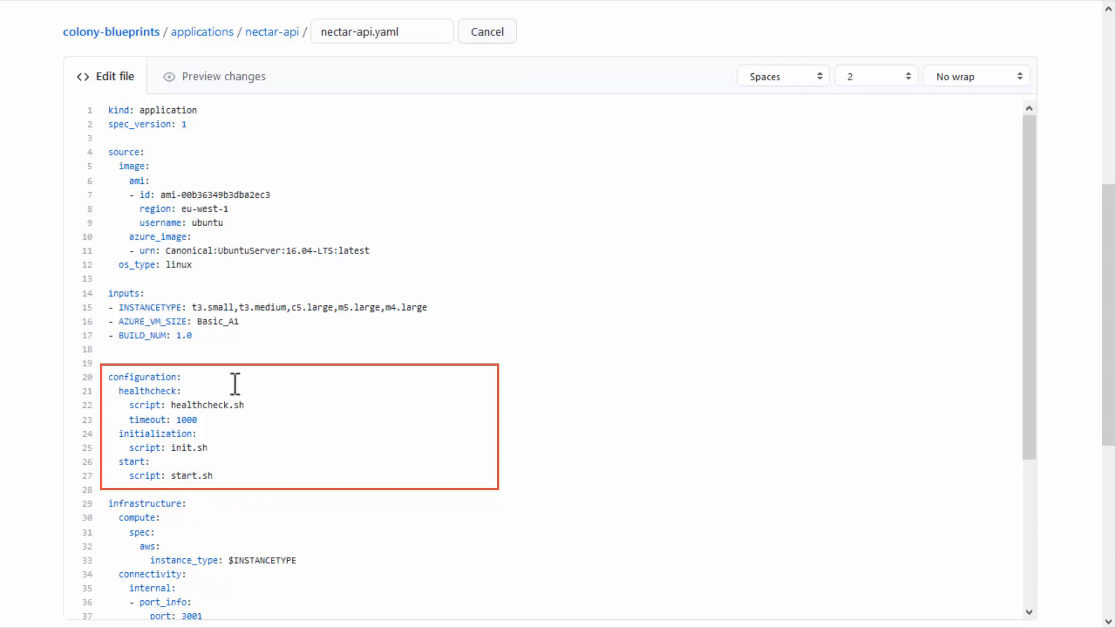
{"action": "left_click", "coordinate": [183, 377]}
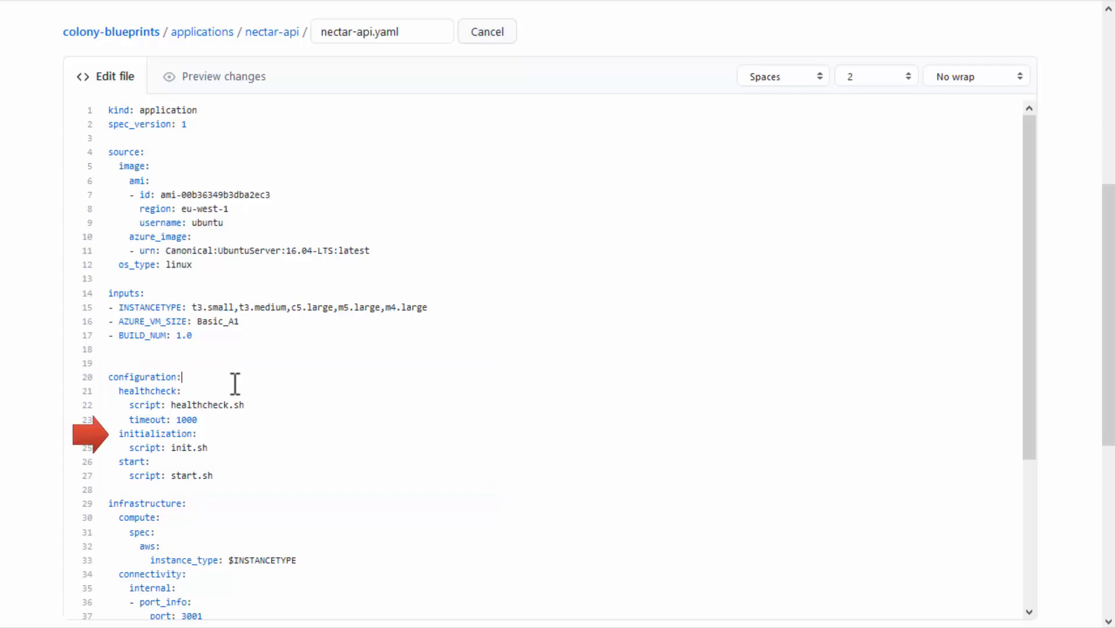
{"action": "left_click", "coordinate": [488, 31]}
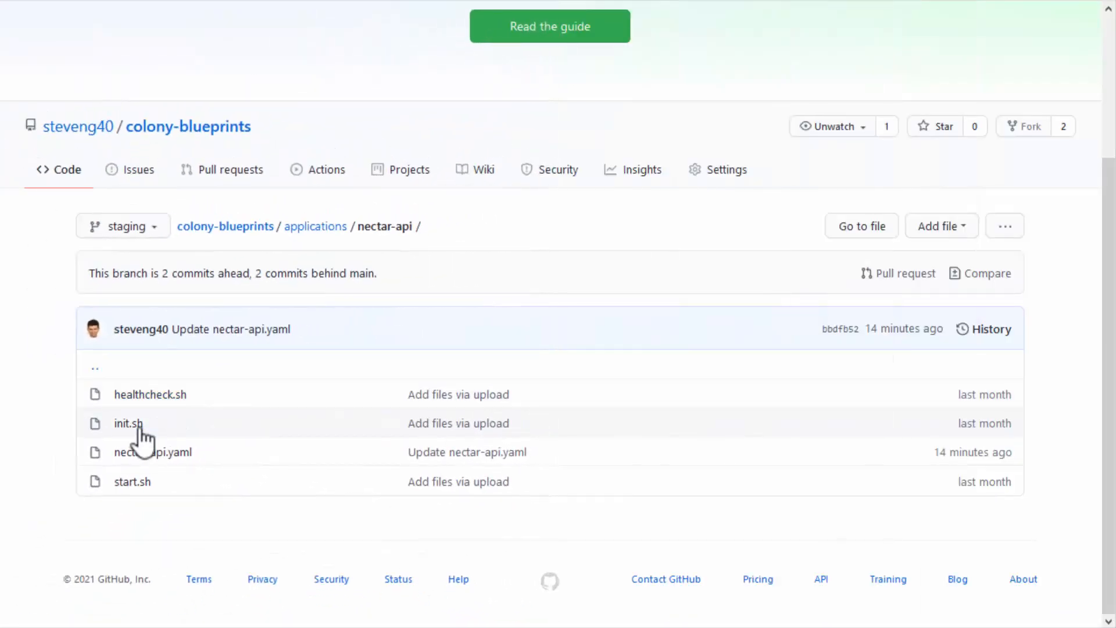
{"action": "left_click", "coordinate": [126, 423]}
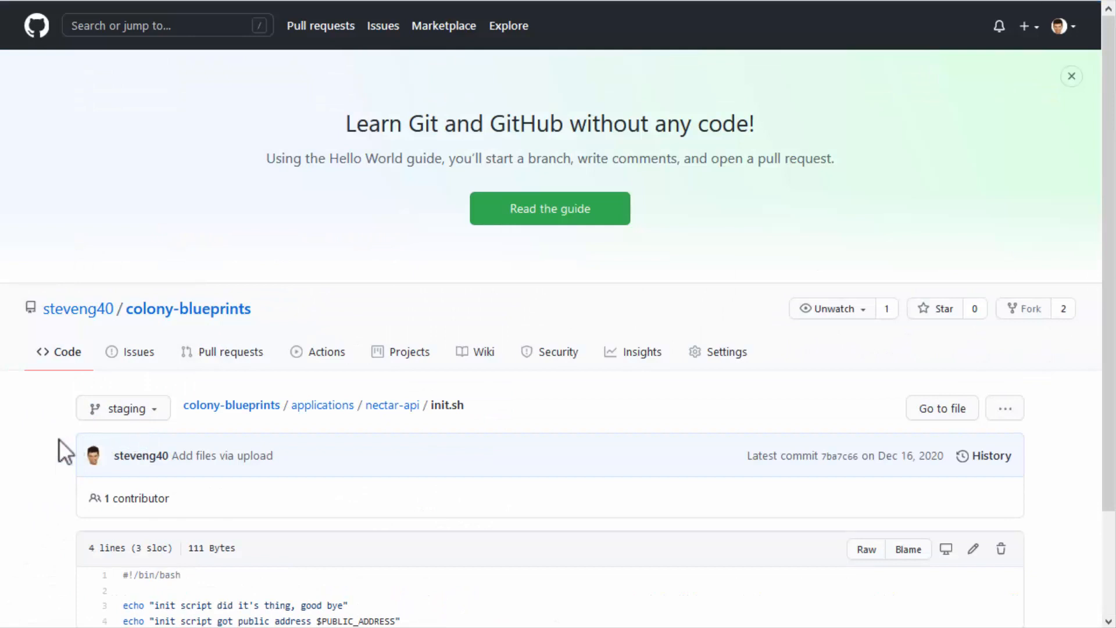
{"action": "scroll", "scroll_direction": "down", "scroll_amount": 3}
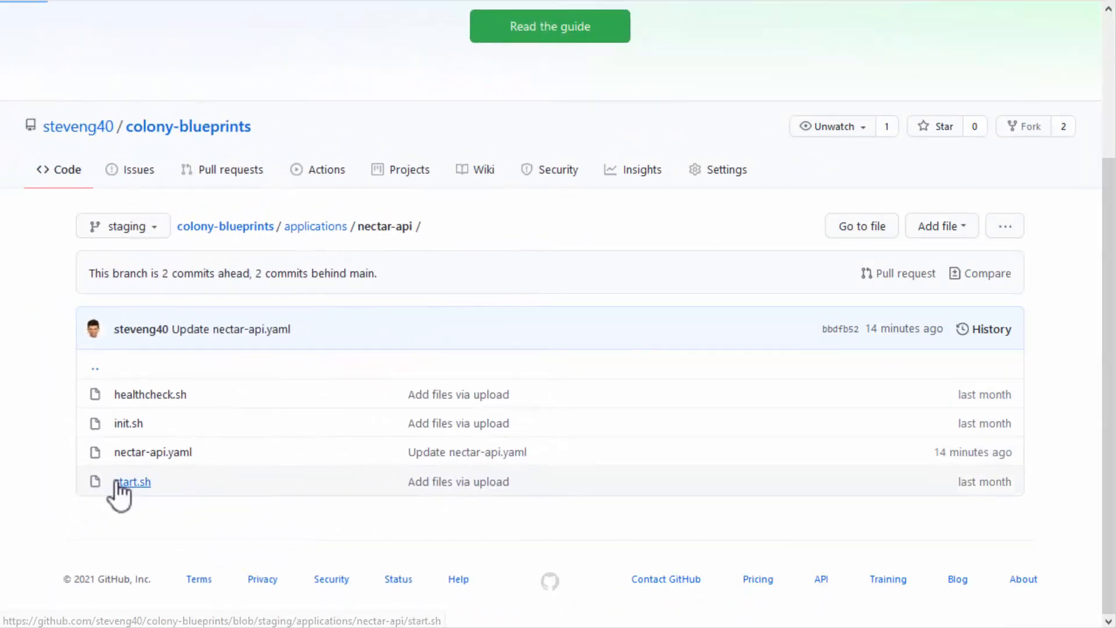
{"action": "left_click", "coordinate": [133, 481]}
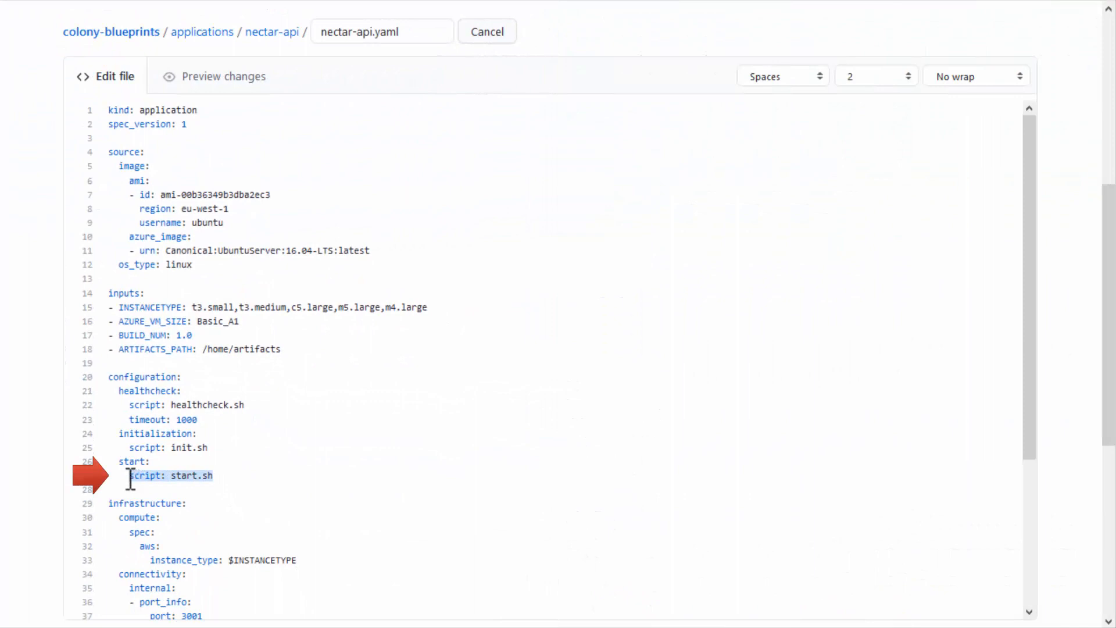
{"action": "type", "text": "command: >"}
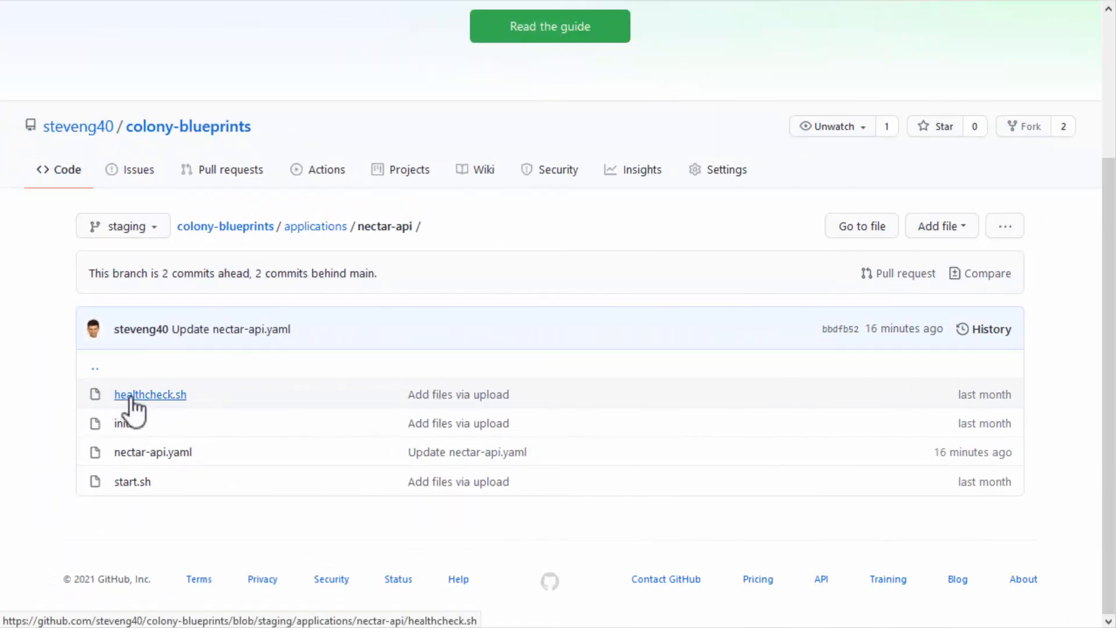
Step: Open healthcheck.sh and scroll through its 20-line bash script
{"action": "left_click", "coordinate": [149, 394]}
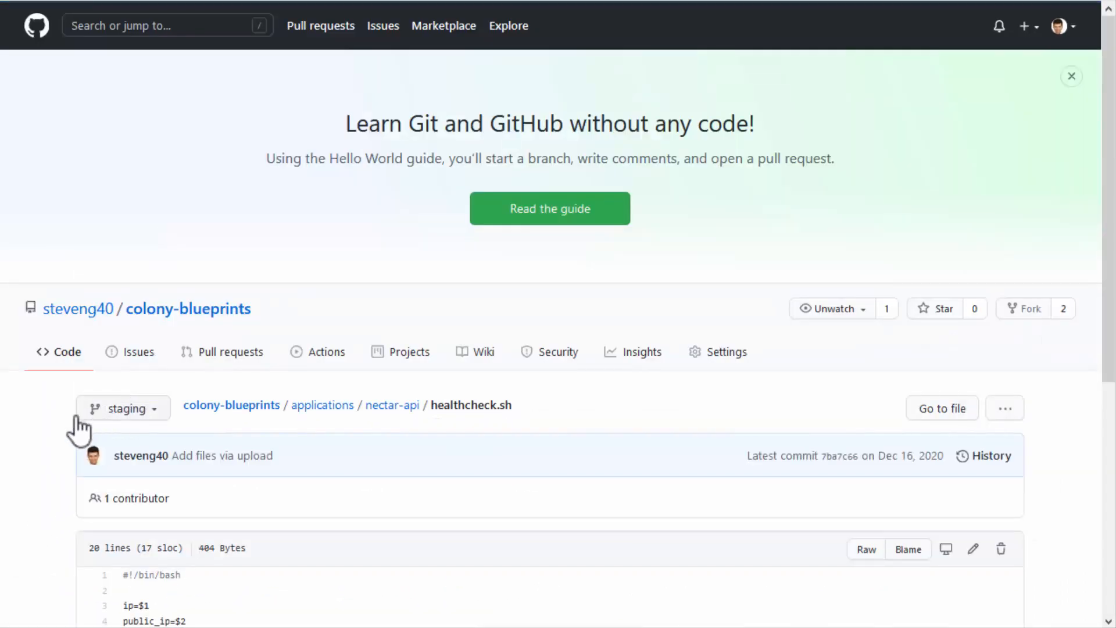
{"action": "scroll", "scroll_direction": "down", "scroll_amount": 3}
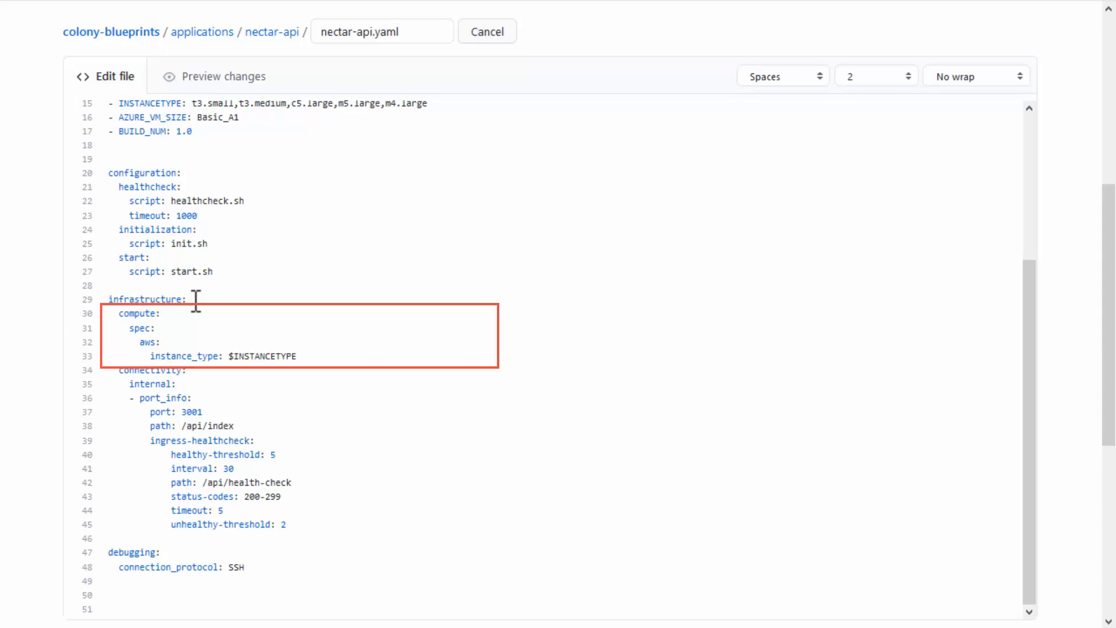
Step: Edit nectar-api.yaml and select text near its infrastructure and debugging sections
{"action": "left_click", "coordinate": [188, 298]}
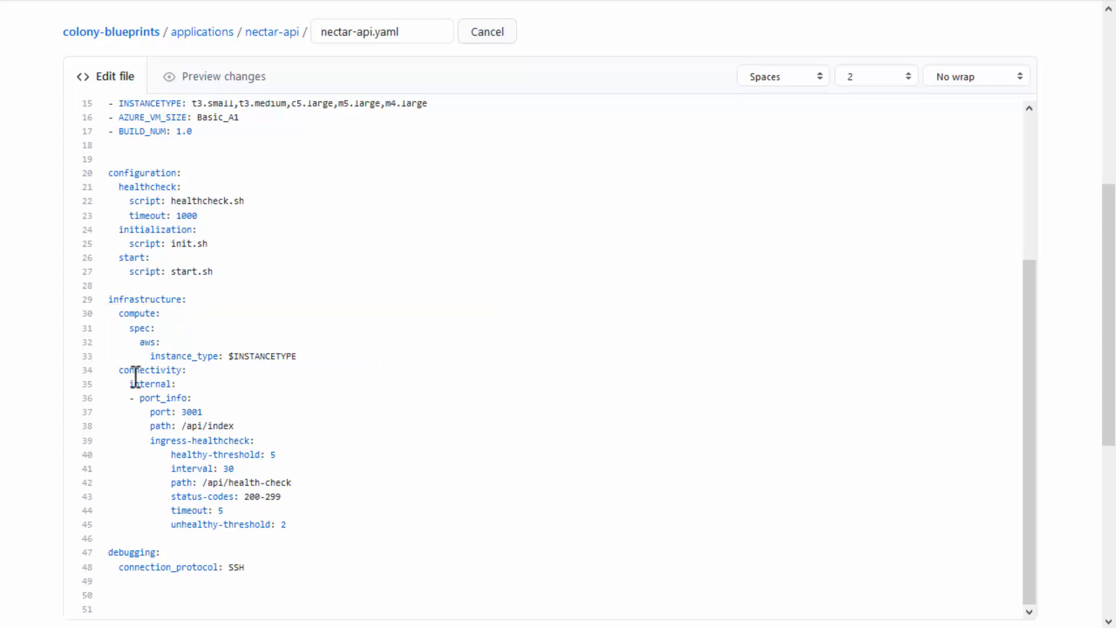
{"action": "left_click_drag", "start_coordinate": [142, 383], "coordinate": [210, 411]}
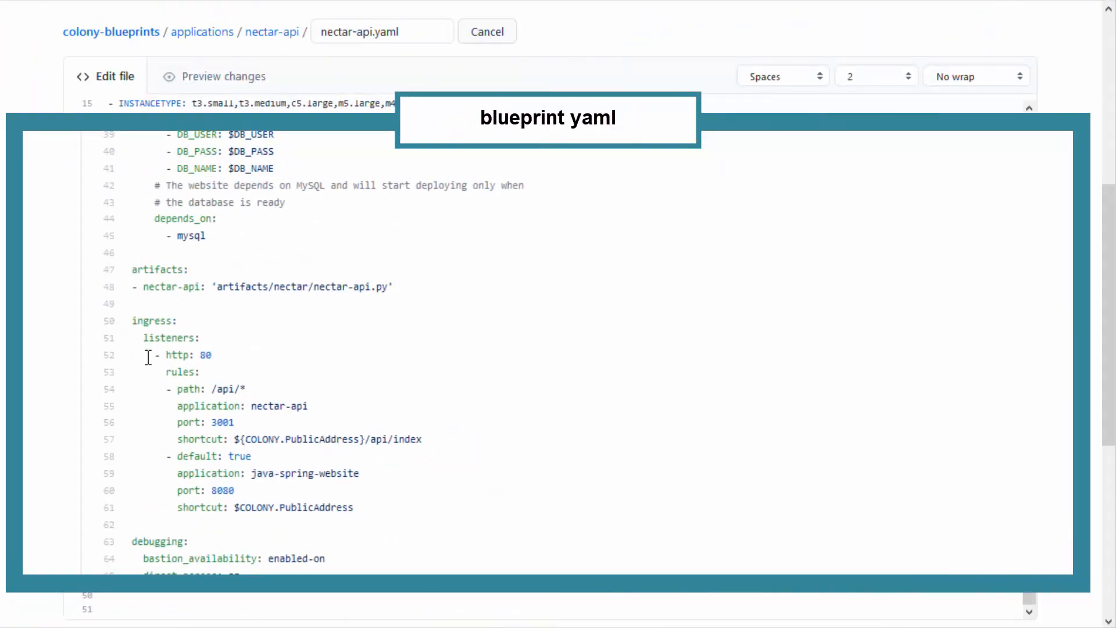
Step: Add 'debugging:' with 'connection_protocol: SSH' to nectar-api.yaml
{"action": "left_click_drag", "start_coordinate": [149, 355], "coordinate": [253, 490]}
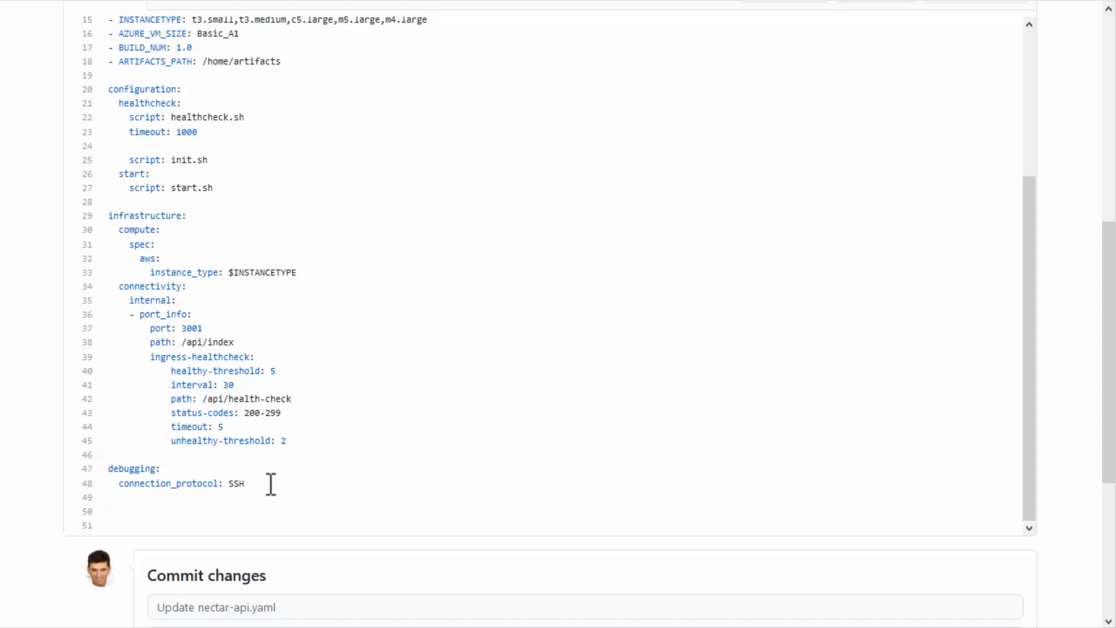
{"action": "left_click", "coordinate": [246, 483]}
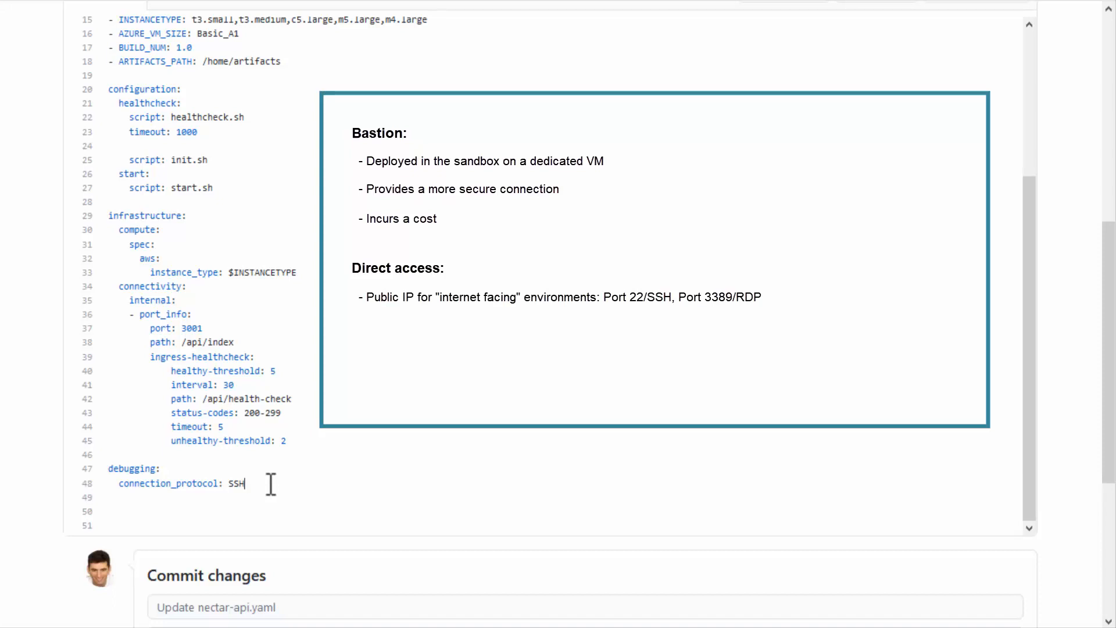
{"action": "type", "text": "- Private IP for internal environments: Access over local network"}
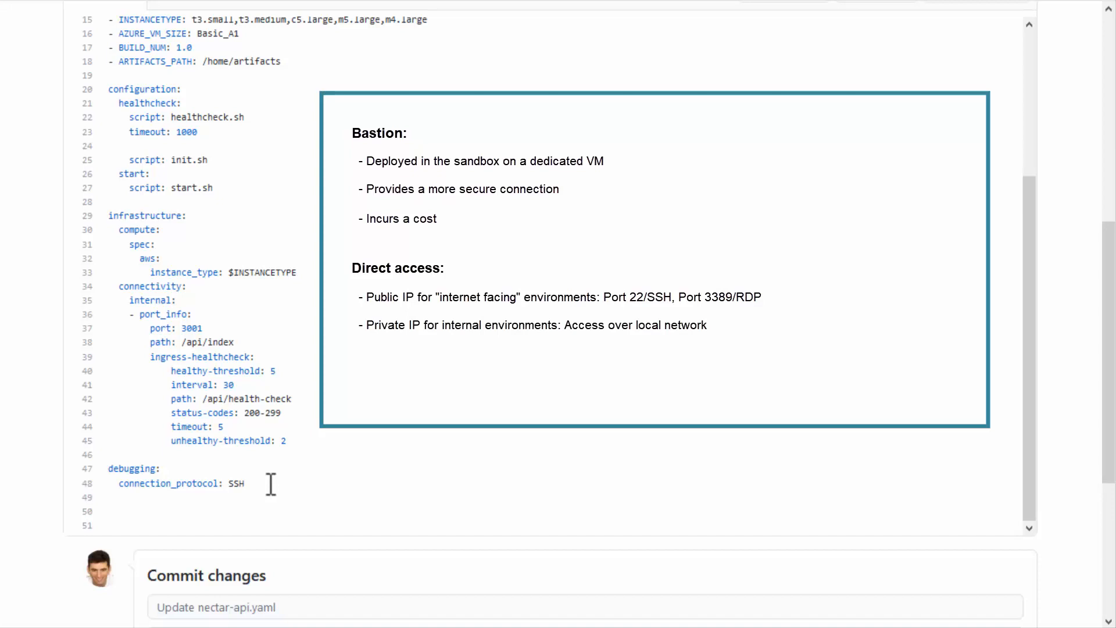
{"action": "left_click", "coordinate": [245, 483]}
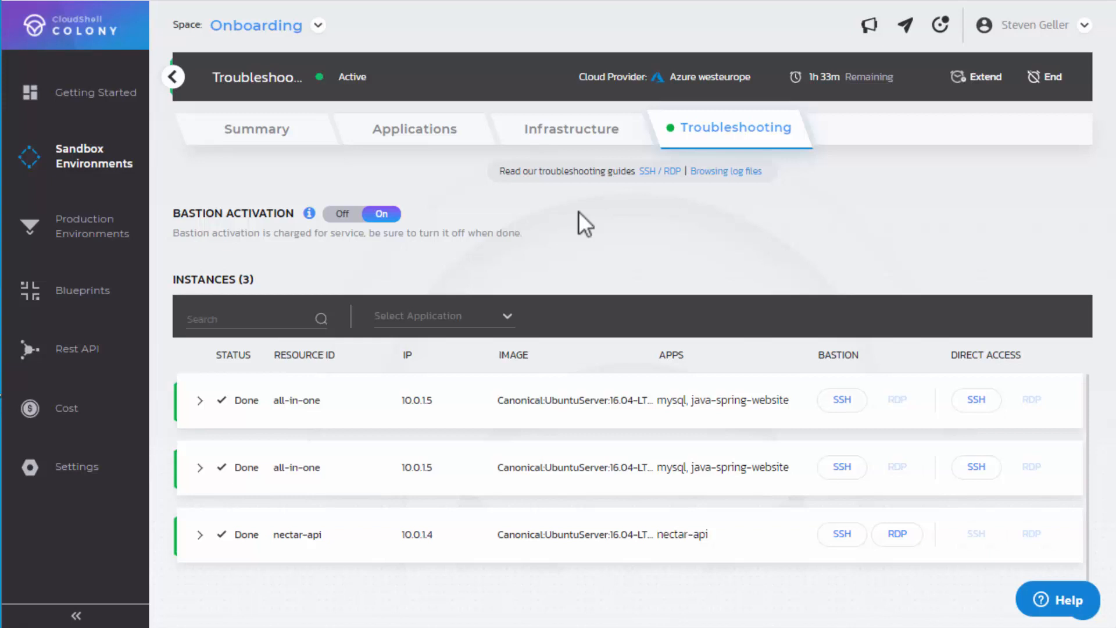
{"action": "mouse_move", "coordinate": [687, 295]}
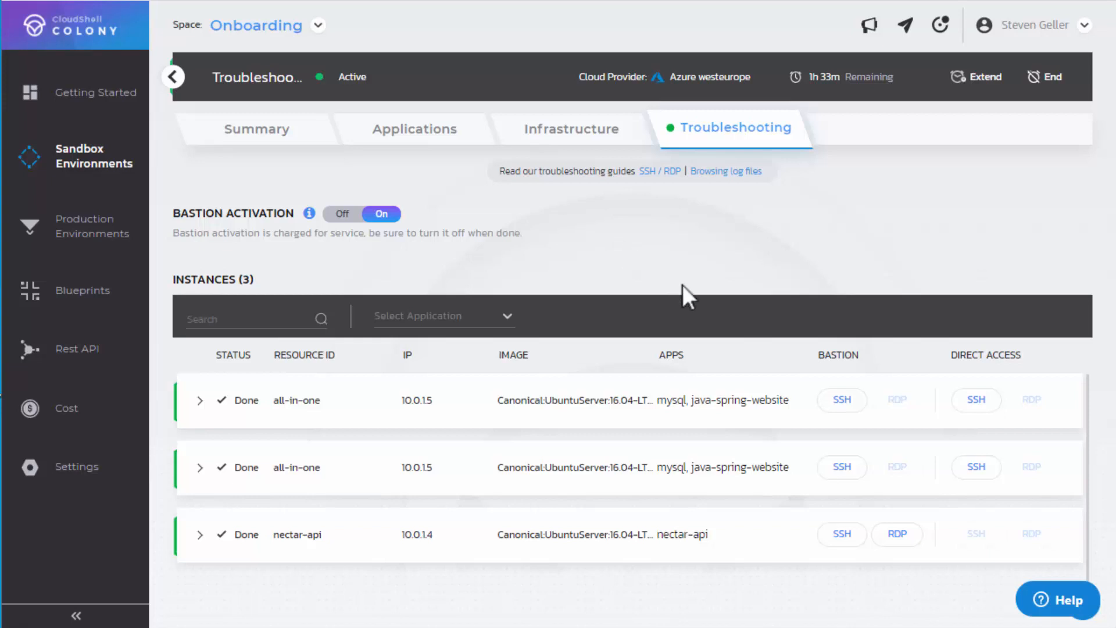
{"action": "mouse_move", "coordinate": [841, 400]}
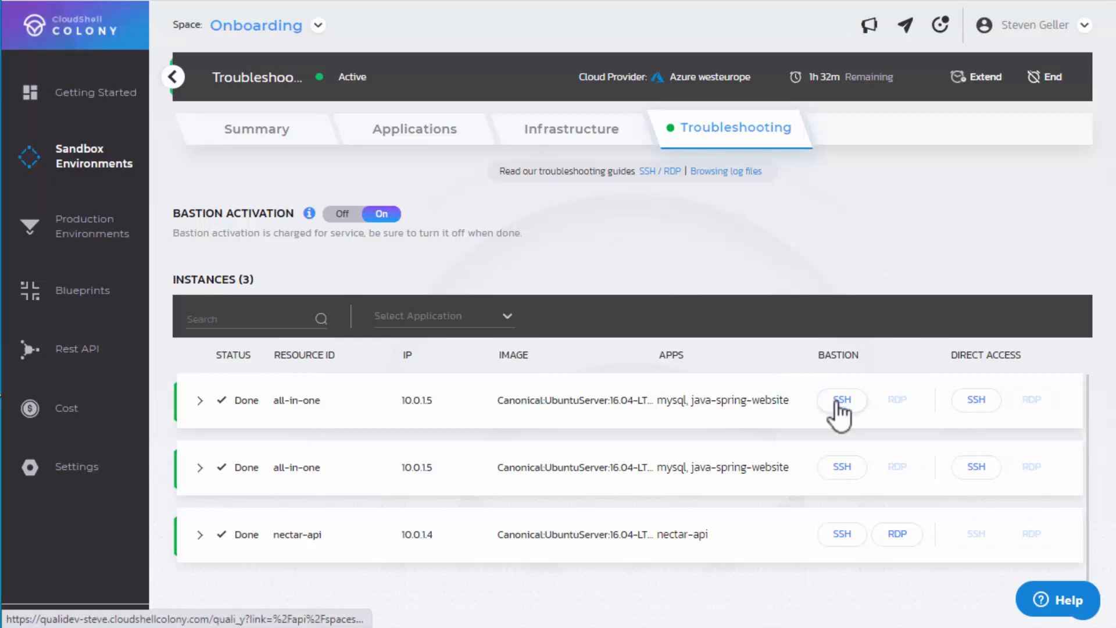
Step: Open the all-in-one instance's Bastion SSH dialog and select its ssh command
{"action": "left_click", "coordinate": [842, 399]}
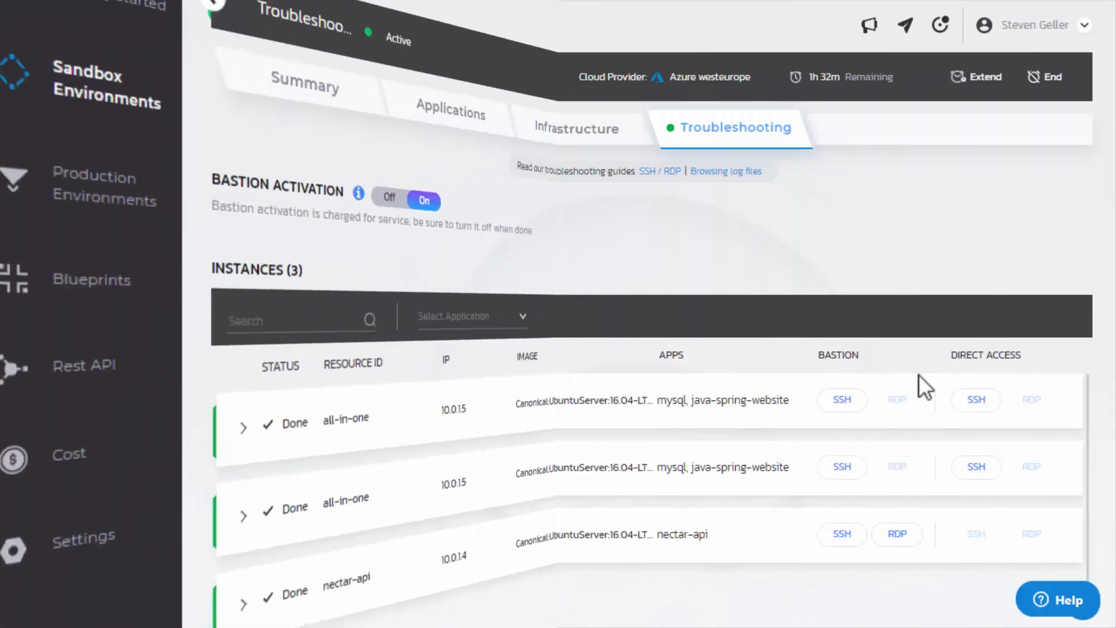
{"action": "left_click", "coordinate": [976, 399]}
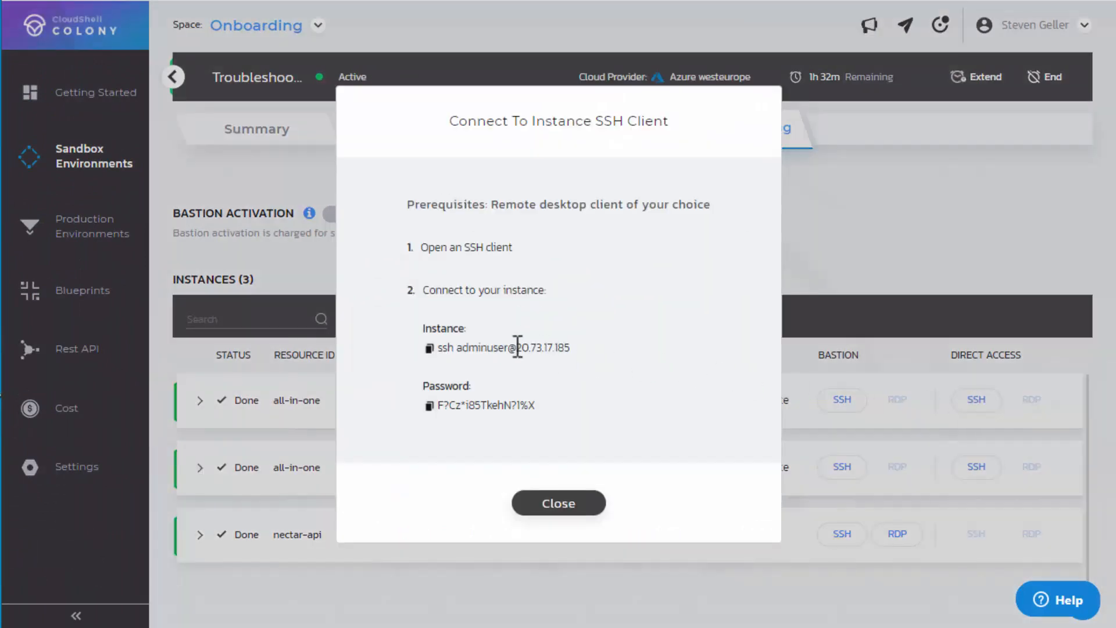
{"action": "left_click", "coordinate": [429, 348]}
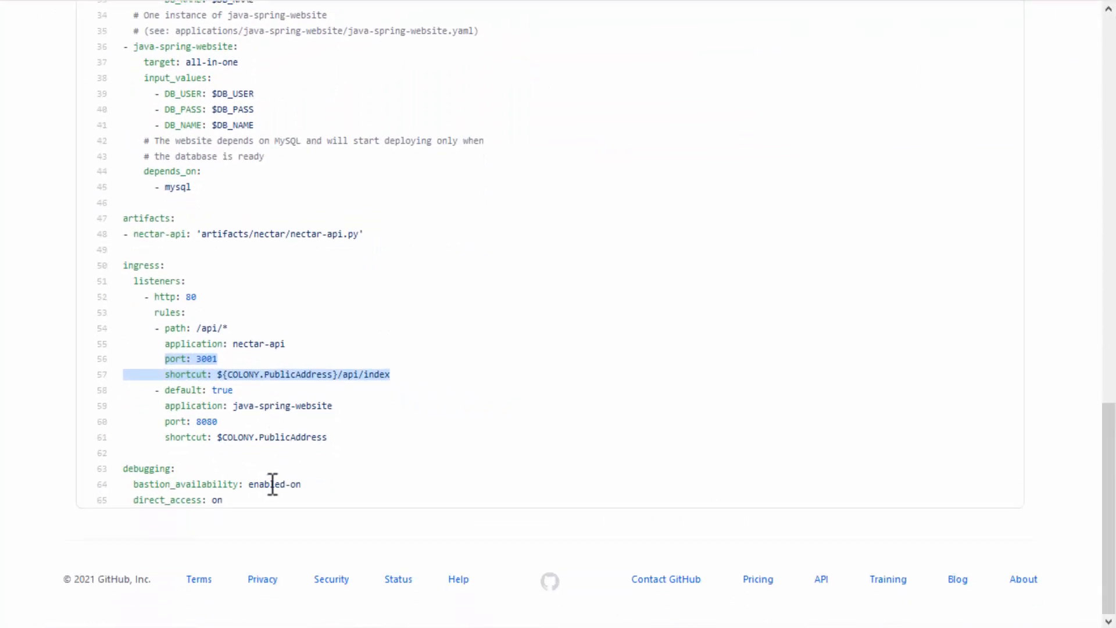
Step: Highlight the blueprint's bastion_availability 'enabled-on' and direct access values
{"action": "double_click", "coordinate": [186, 484]}
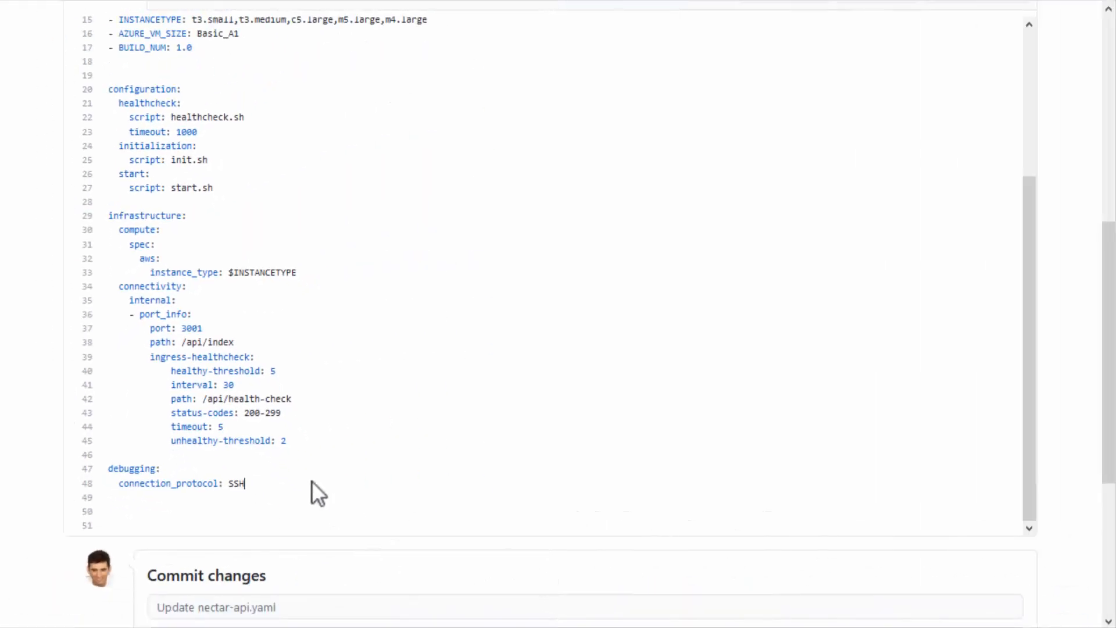
{"action": "double_click", "coordinate": [235, 482]}
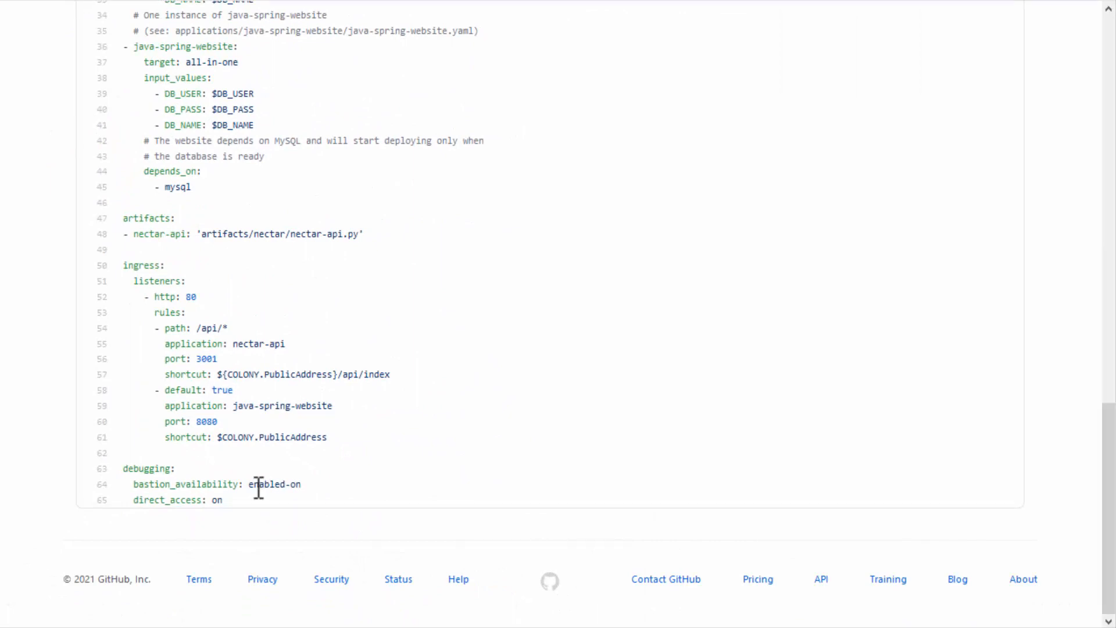
Step: Add 'allow_direct_access: true' under connection_protocol in nectar-api.yaml's debugging section
{"action": "double_click", "coordinate": [177, 500]}
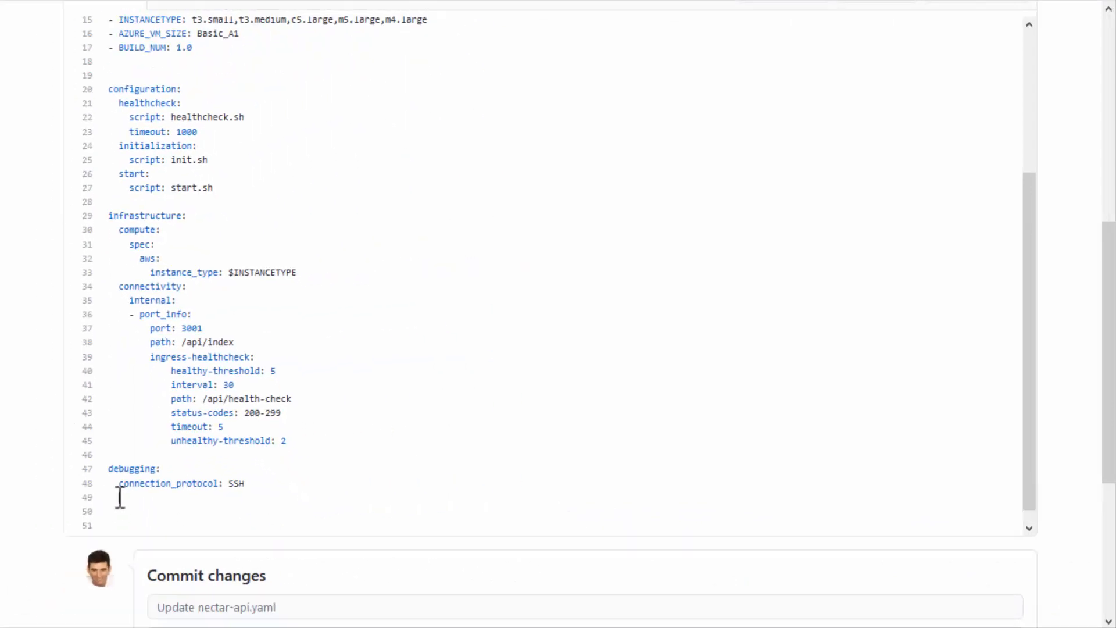
{"action": "type", "text": "allow_direct_access: true"}
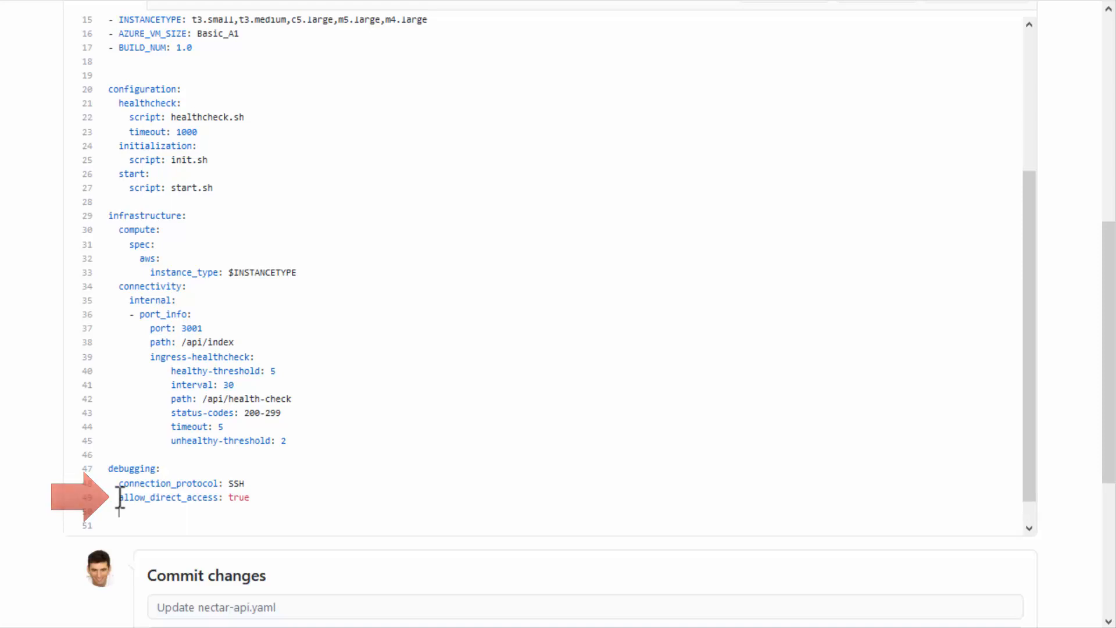
{"action": "scroll", "scroll_direction": "down", "scroll_amount": 3}
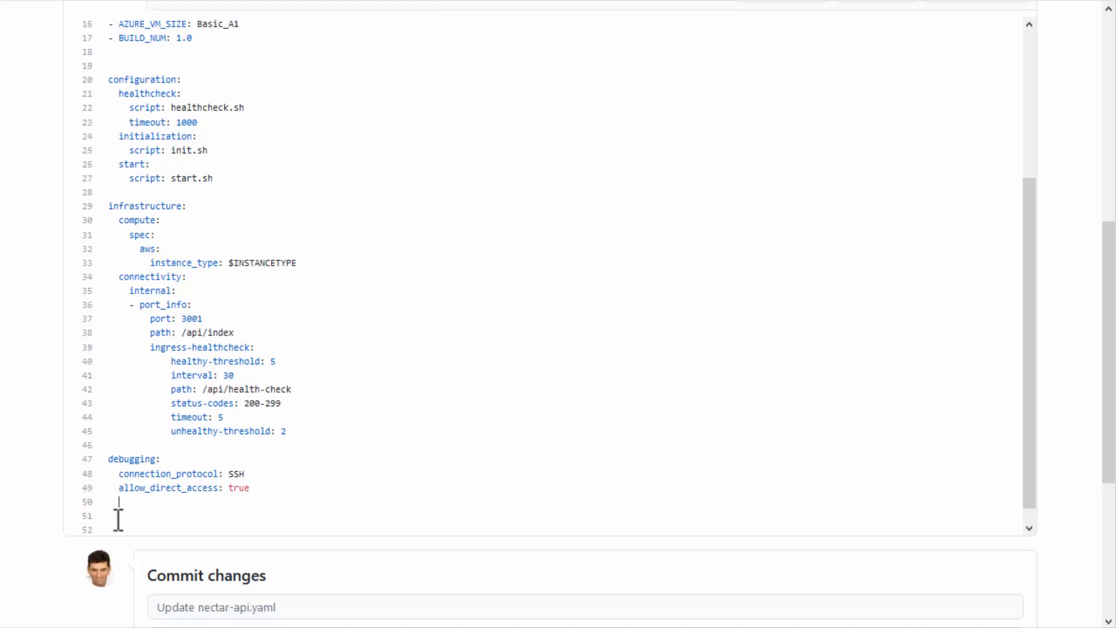